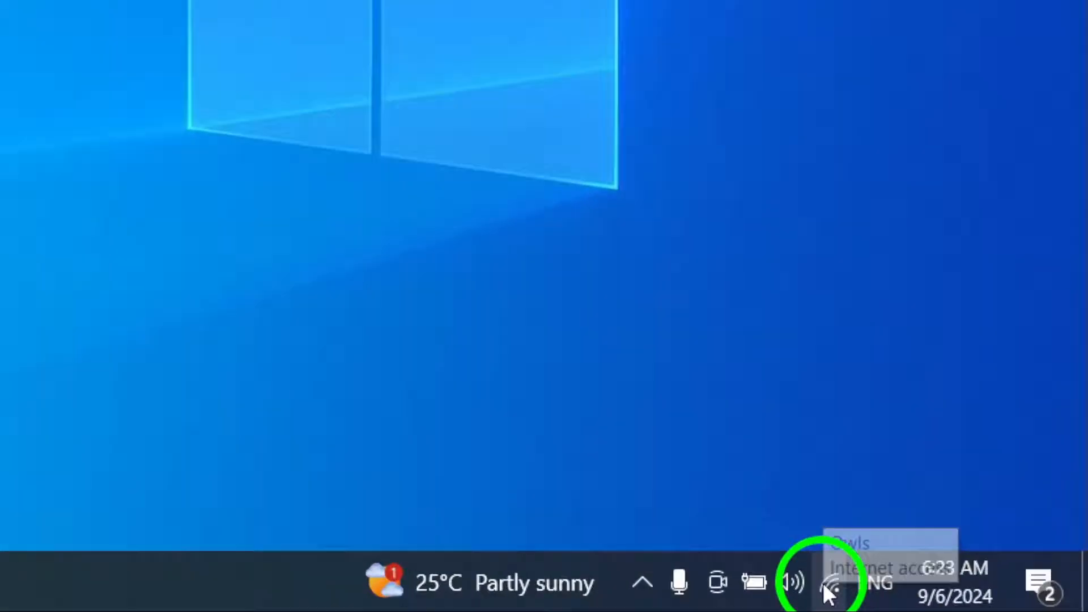
Step: Check that the Owls Wi-Fi network shows as connected and secured
{"action": "left_click", "coordinate": [831, 583]}
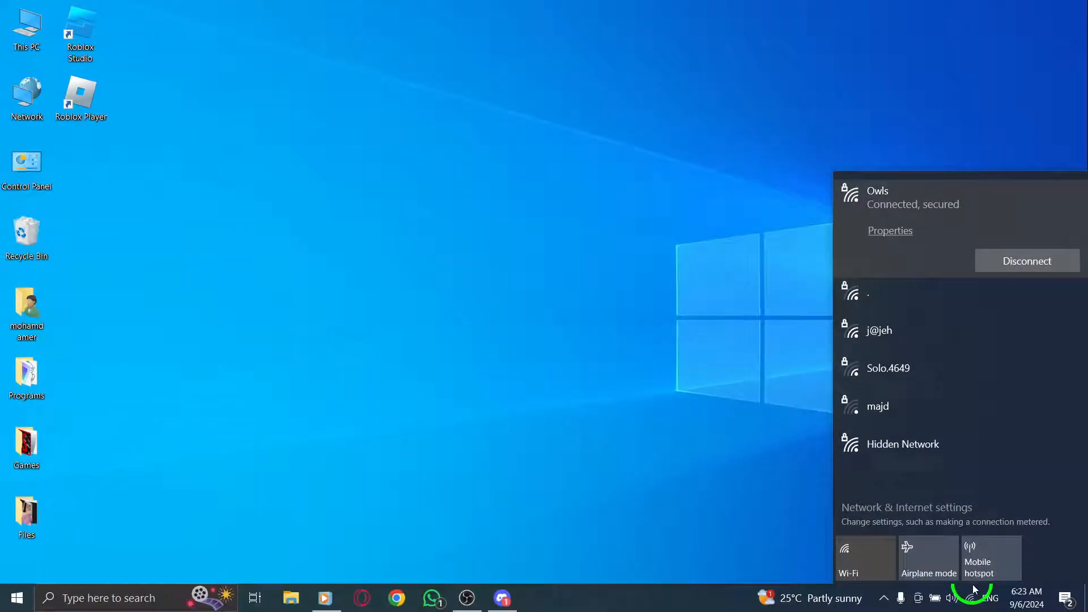
Step: Dismiss the network list and bring up Discord from the taskbar
{"action": "left_click", "coordinate": [494, 563]}
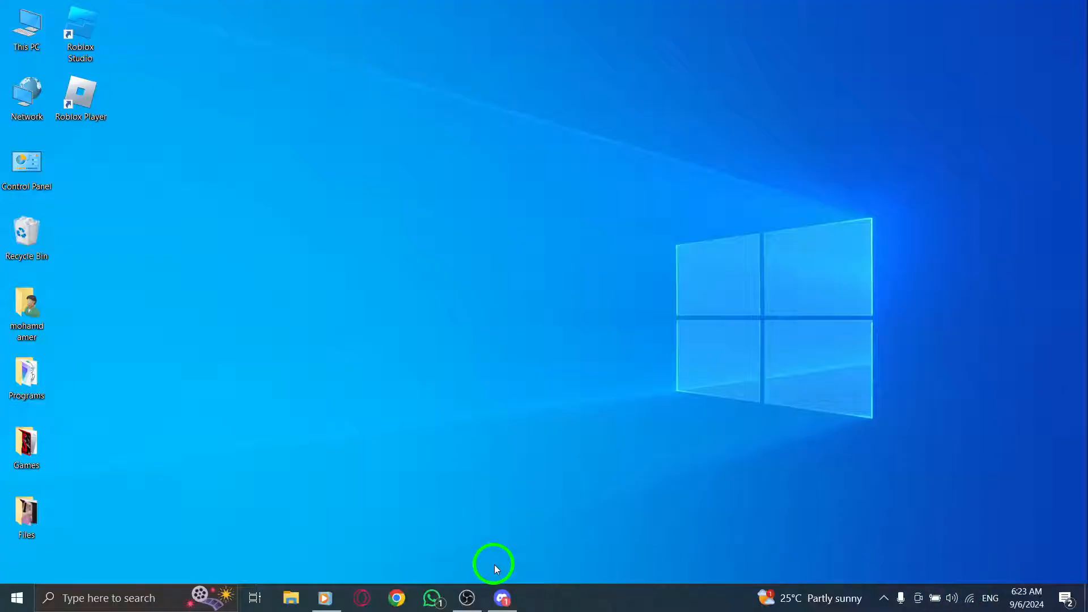
{"action": "left_click", "coordinate": [500, 597]}
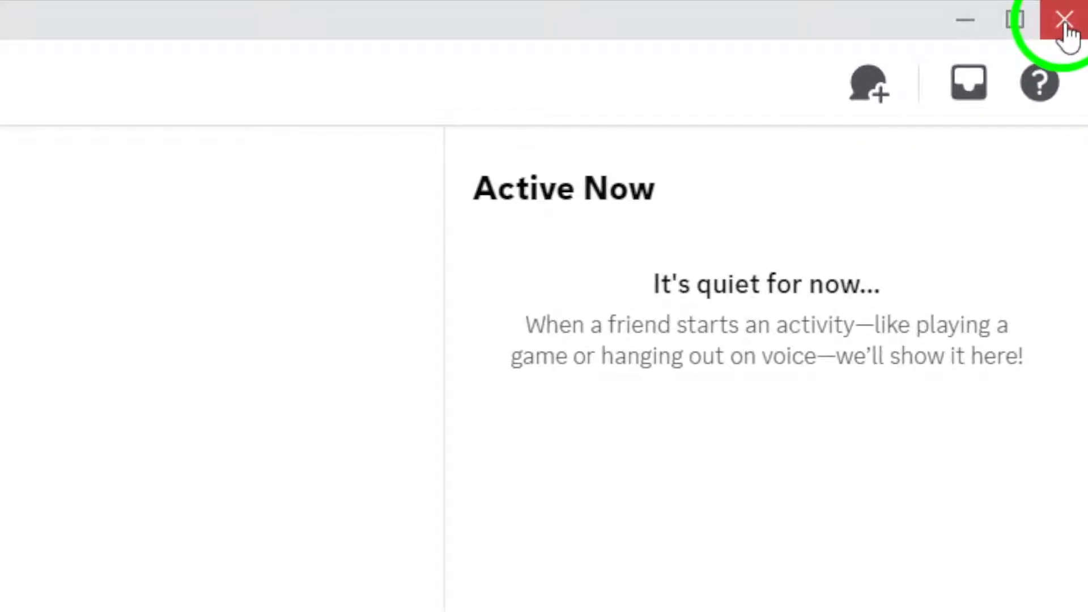
Step: Restart Discord, then scroll User Settings down to the Log Out option
{"action": "left_click", "coordinate": [1015, 19]}
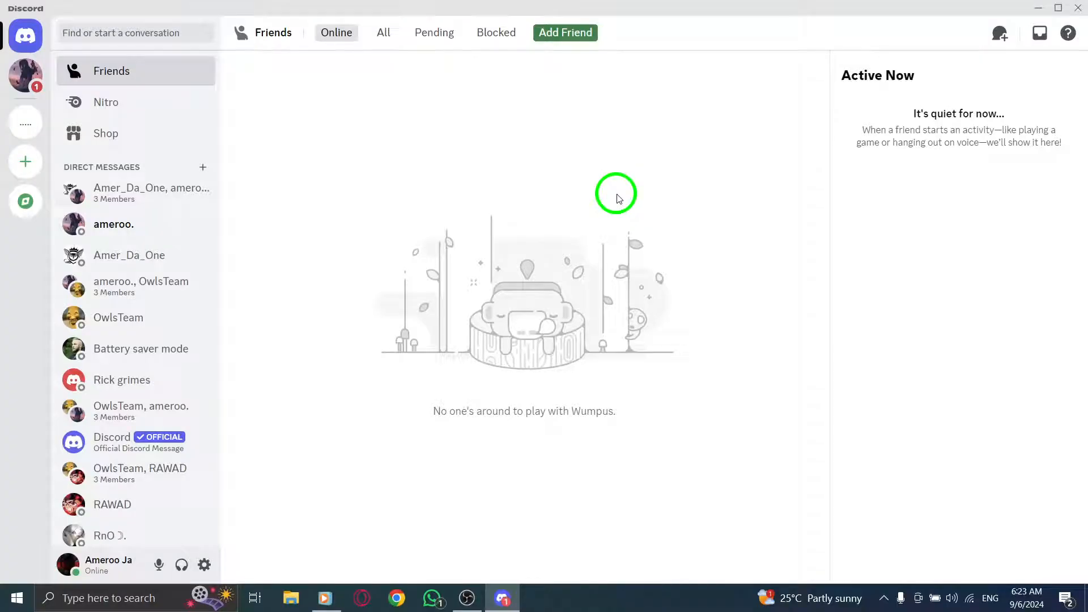
{"action": "mouse_move", "coordinate": [237, 541]}
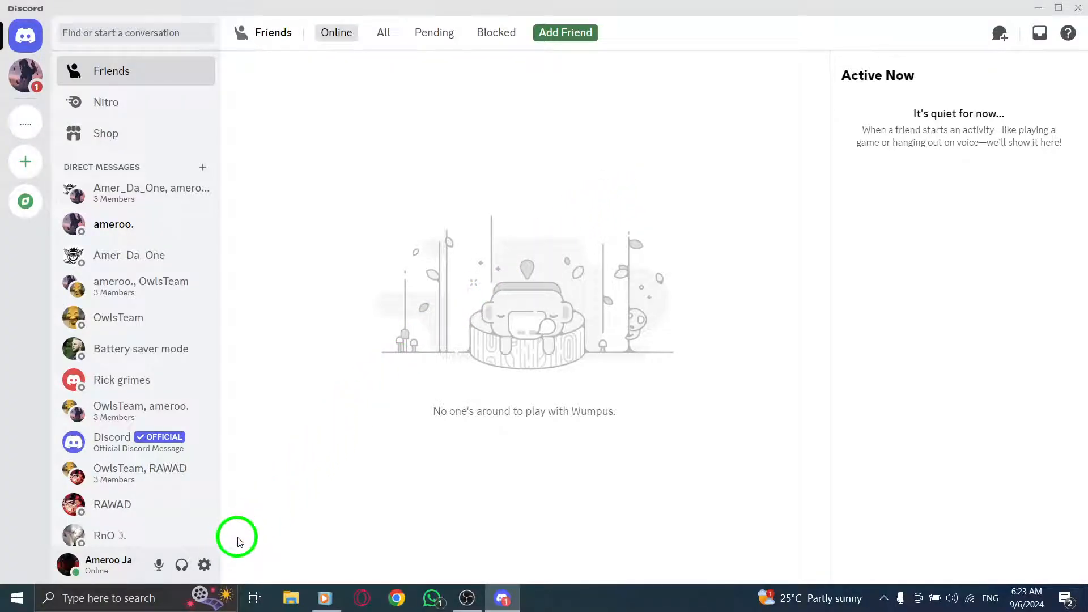
{"action": "left_click", "coordinate": [204, 565]}
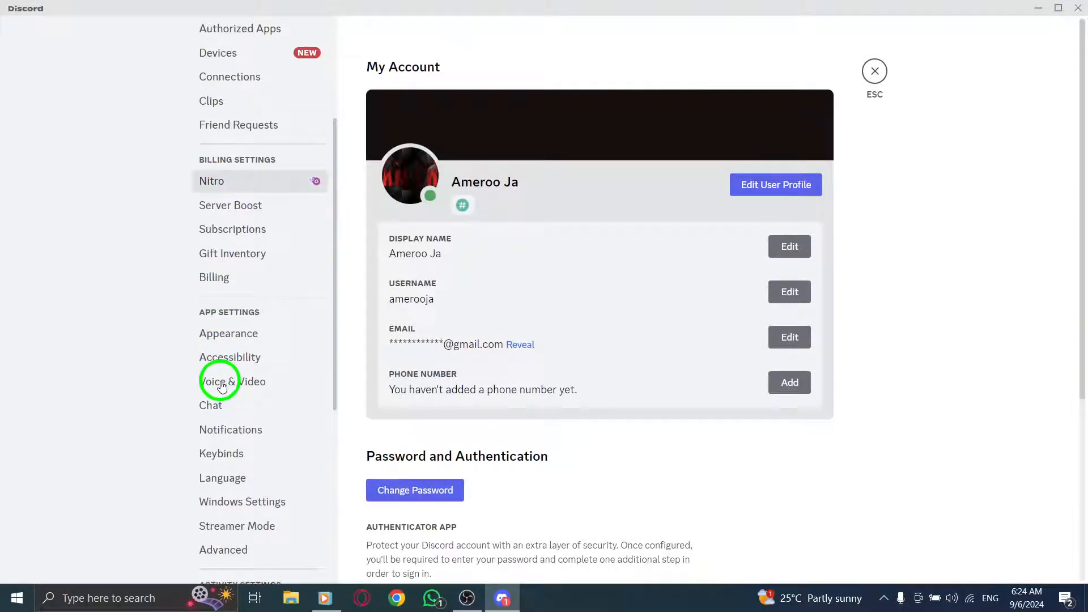
{"action": "scroll", "scroll_direction": "down", "scroll_amount": 3}
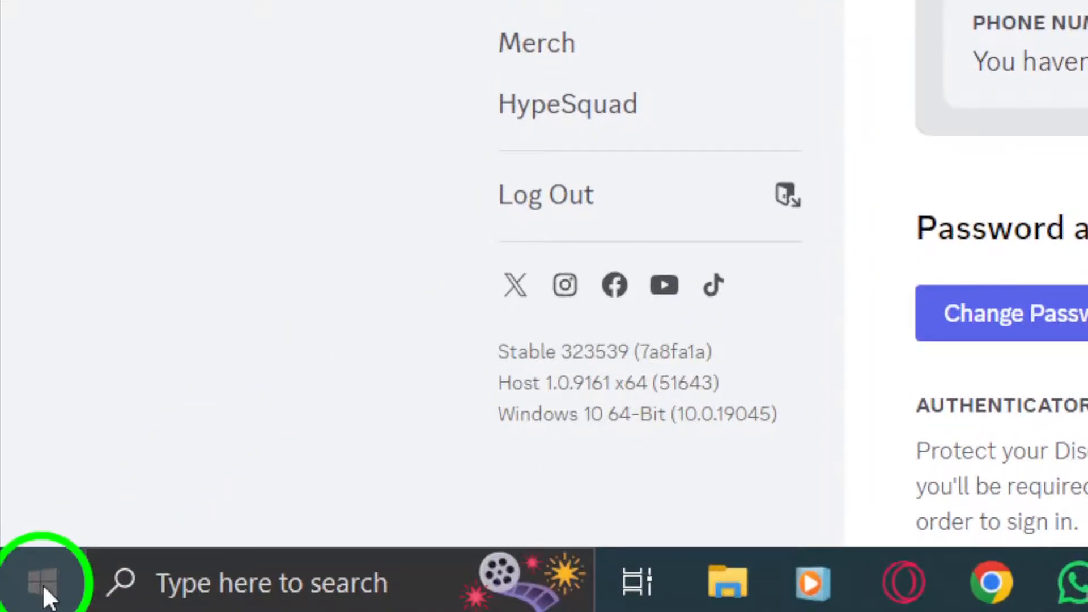
Step: Open the Start menu's power options to restart the PC
{"action": "left_click", "coordinate": [40, 579]}
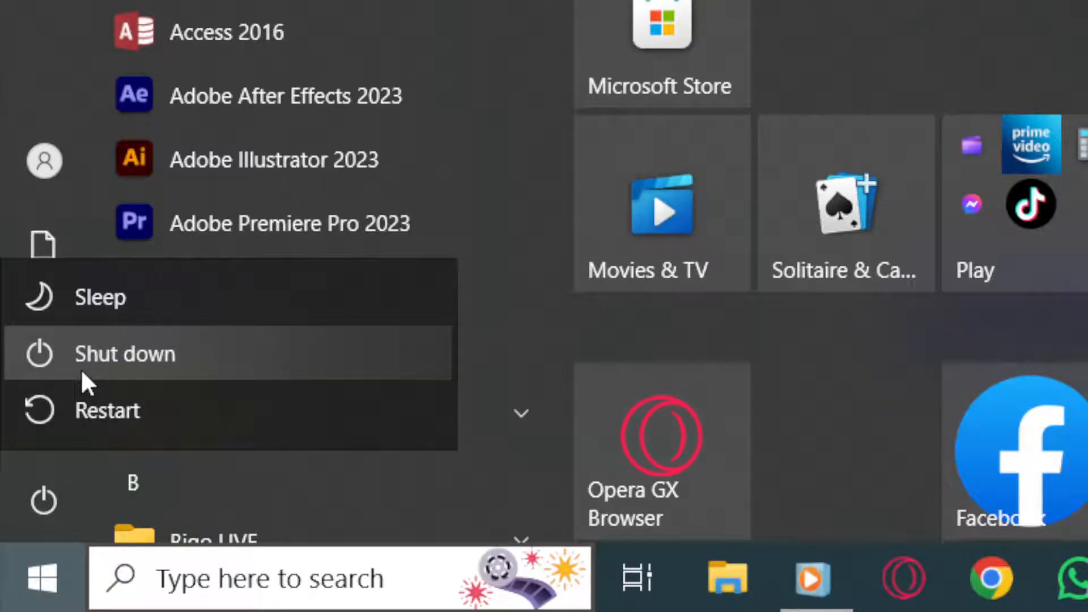
{"action": "mouse_move", "coordinate": [173, 375]}
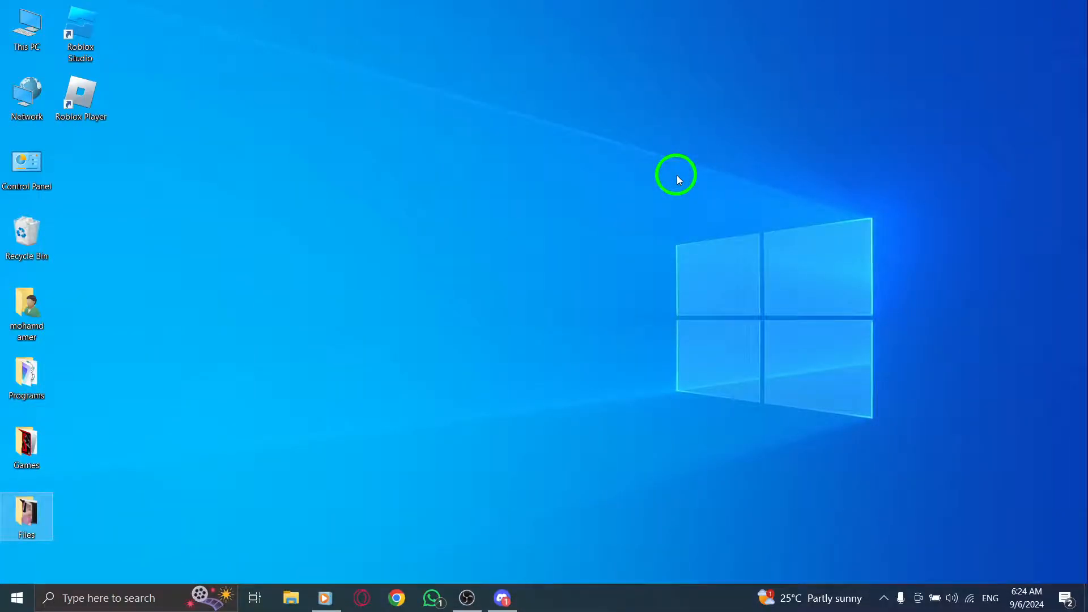
{"action": "mouse_move", "coordinate": [969, 583]}
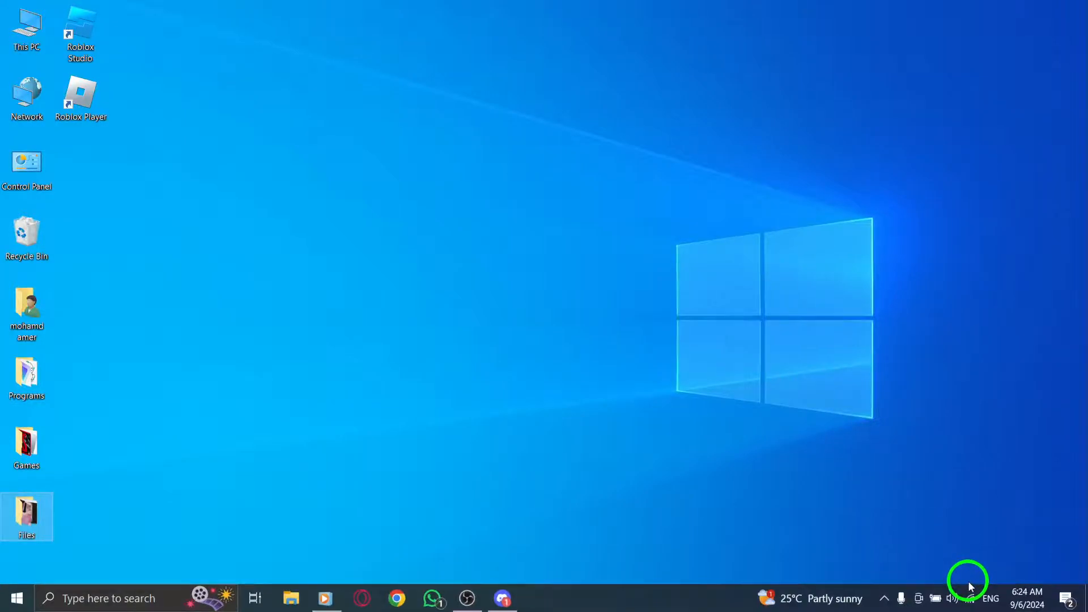
{"action": "left_click", "coordinate": [953, 598]}
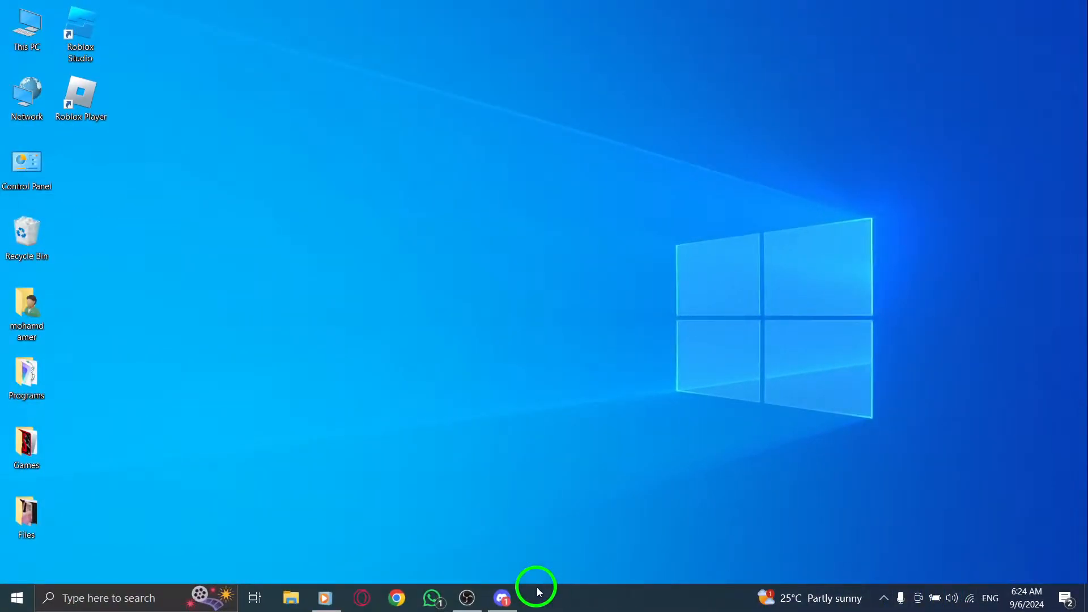
Step: Reopen Discord, scroll through User Settings, and return to the Friends screen
{"action": "left_click", "coordinate": [501, 597]}
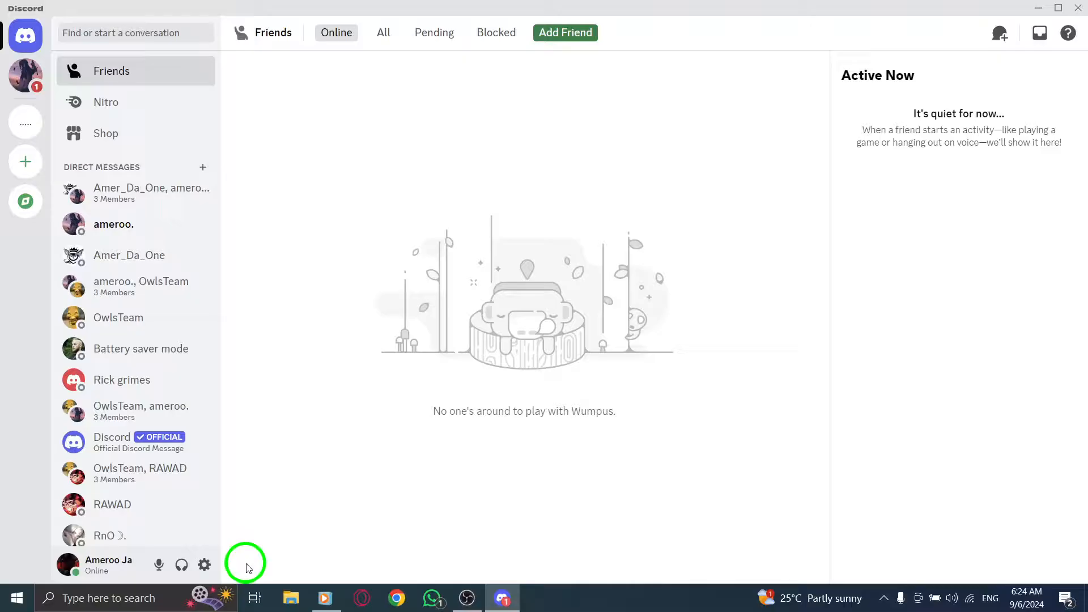
{"action": "left_click", "coordinate": [204, 565]}
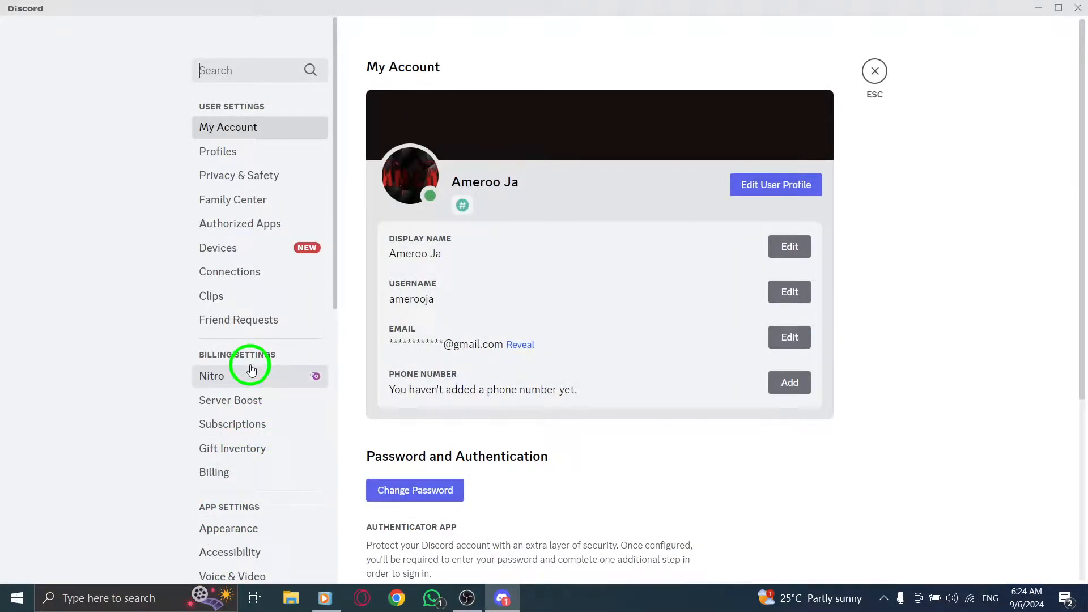
{"action": "scroll", "scroll_direction": "down", "scroll_amount": 3}
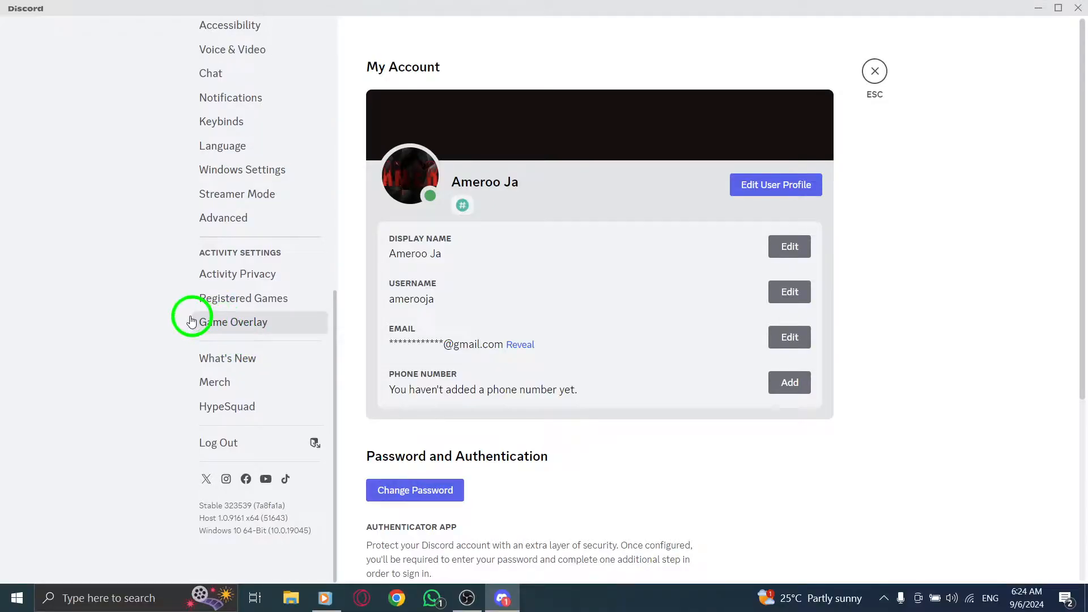
{"action": "mouse_move", "coordinate": [132, 309]}
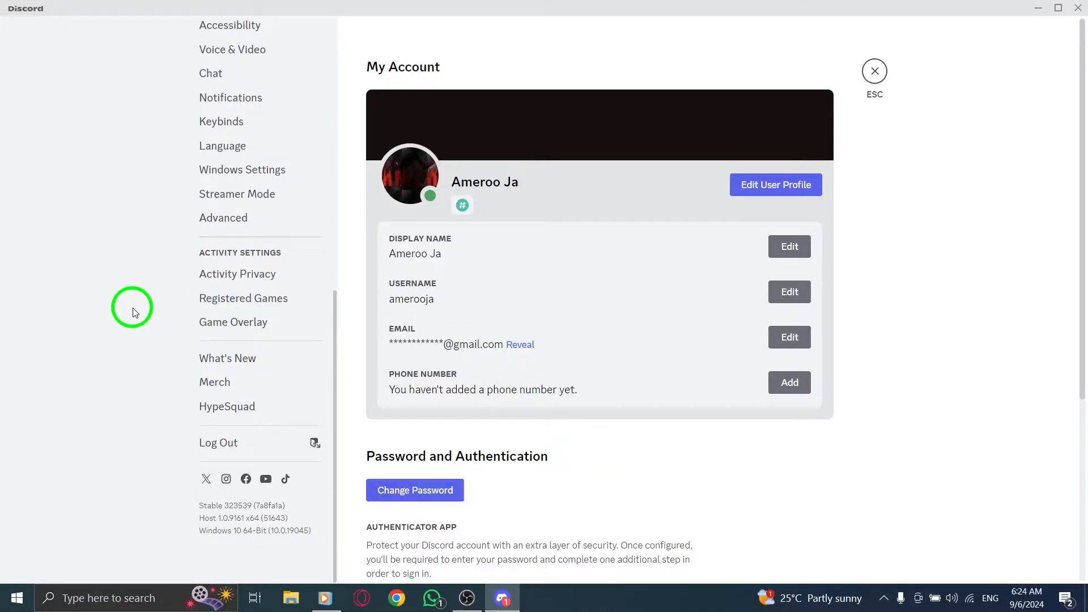
{"action": "mouse_move", "coordinate": [423, 180]}
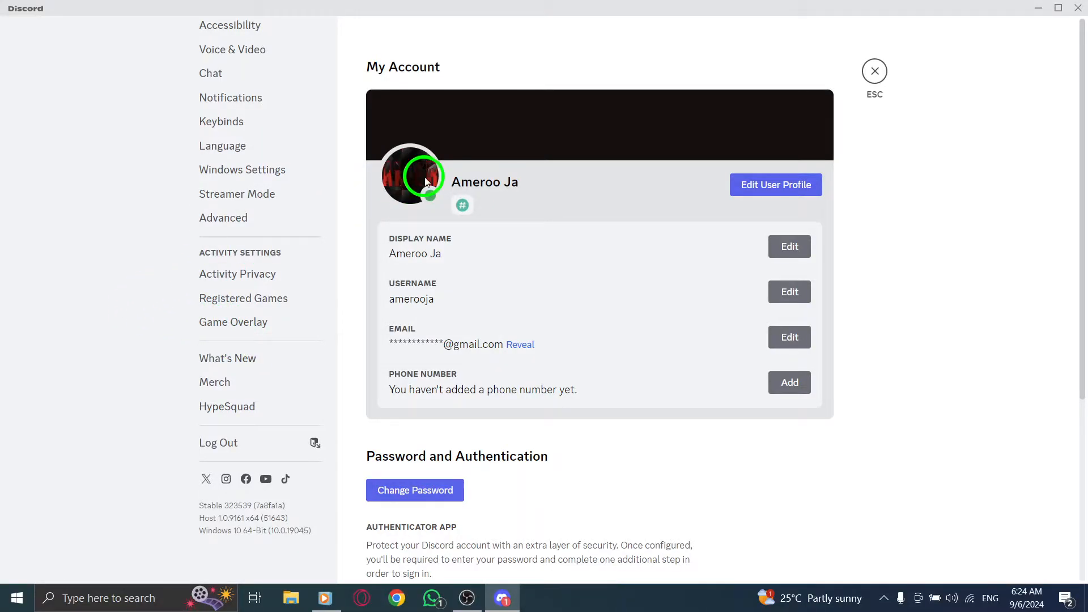
{"action": "left_click", "coordinate": [874, 71]}
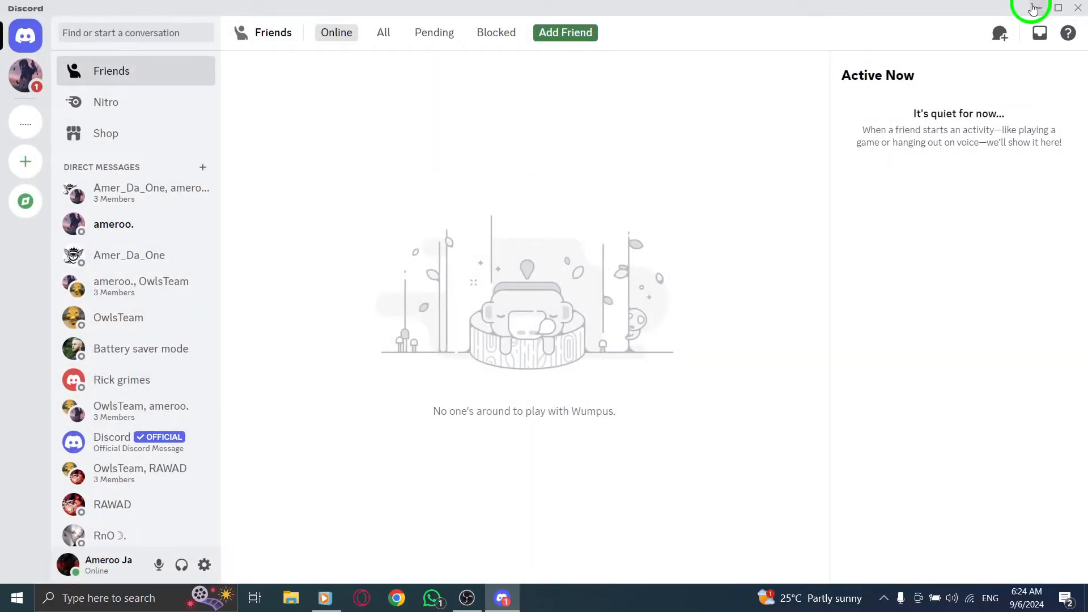